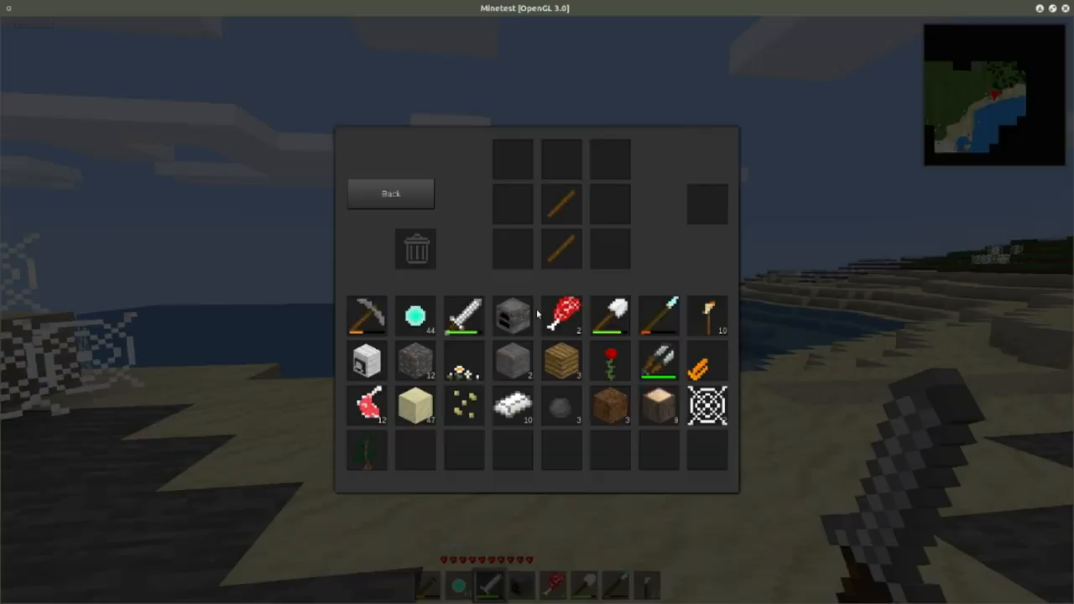
pyautogui.moveTo(635, 408)
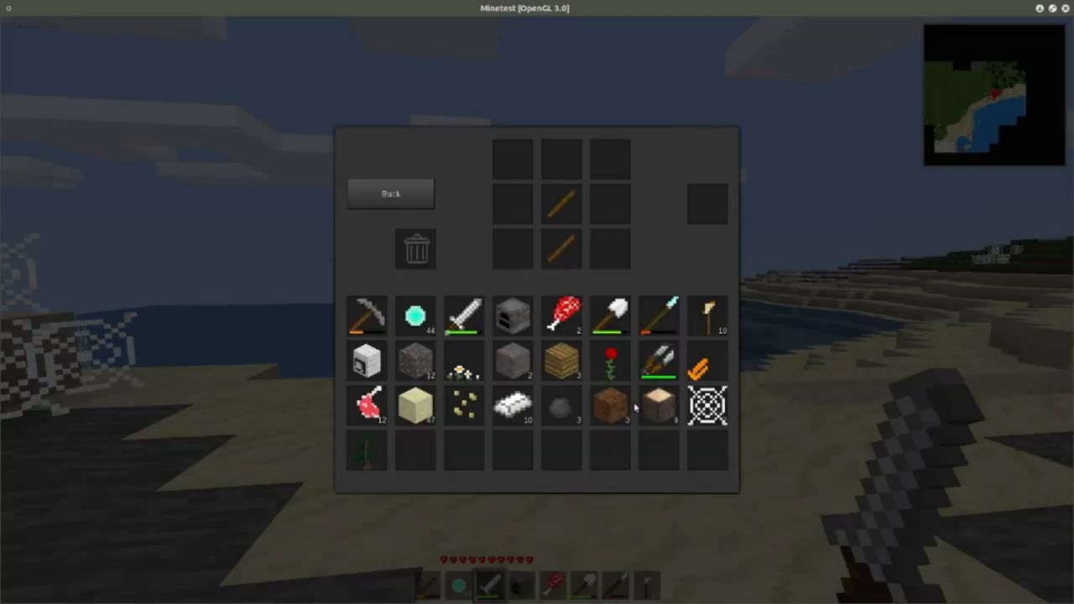
pyautogui.moveTo(415, 365)
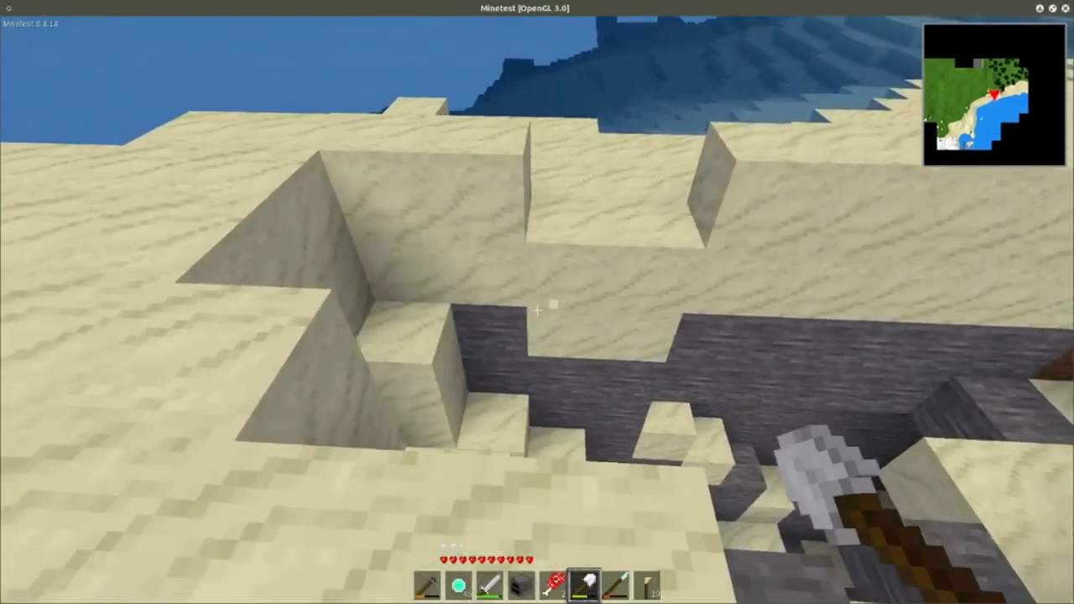
pyautogui.moveTo(538, 302)
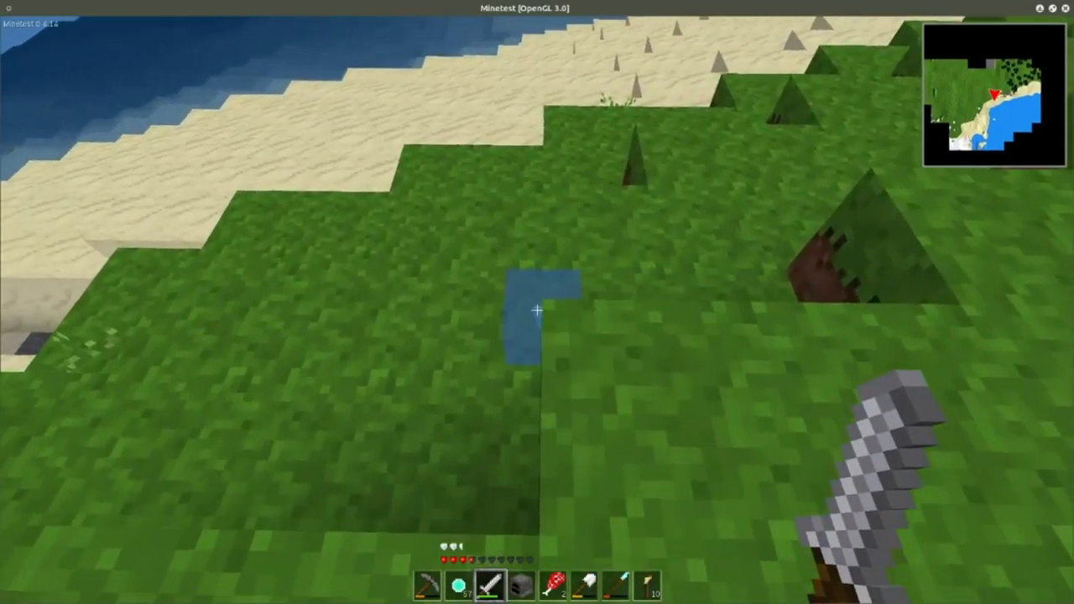
pyautogui.moveTo(537, 302)
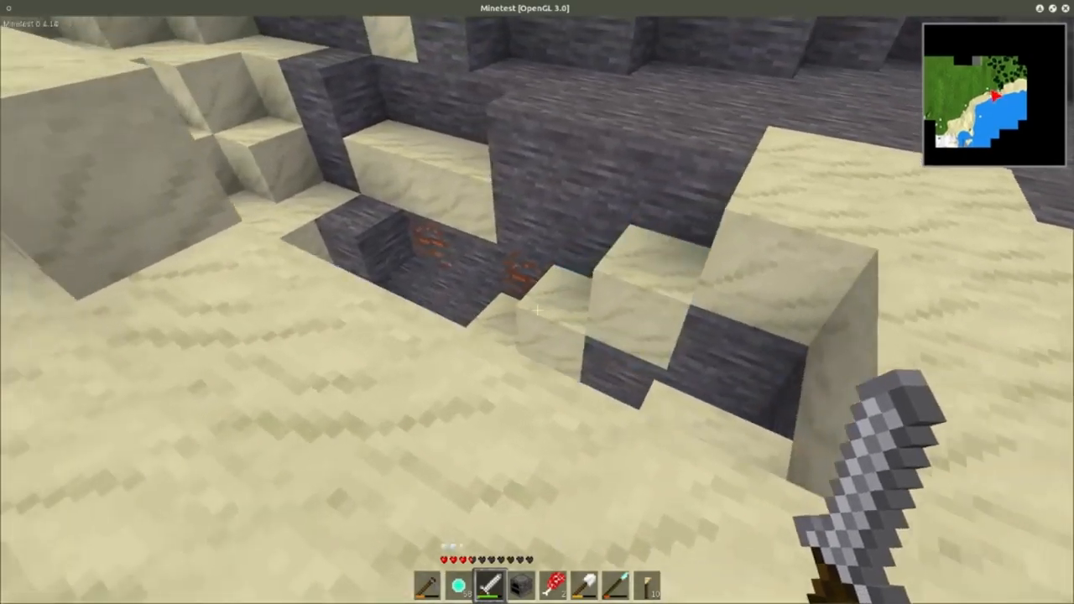
pyautogui.moveTo(537, 310)
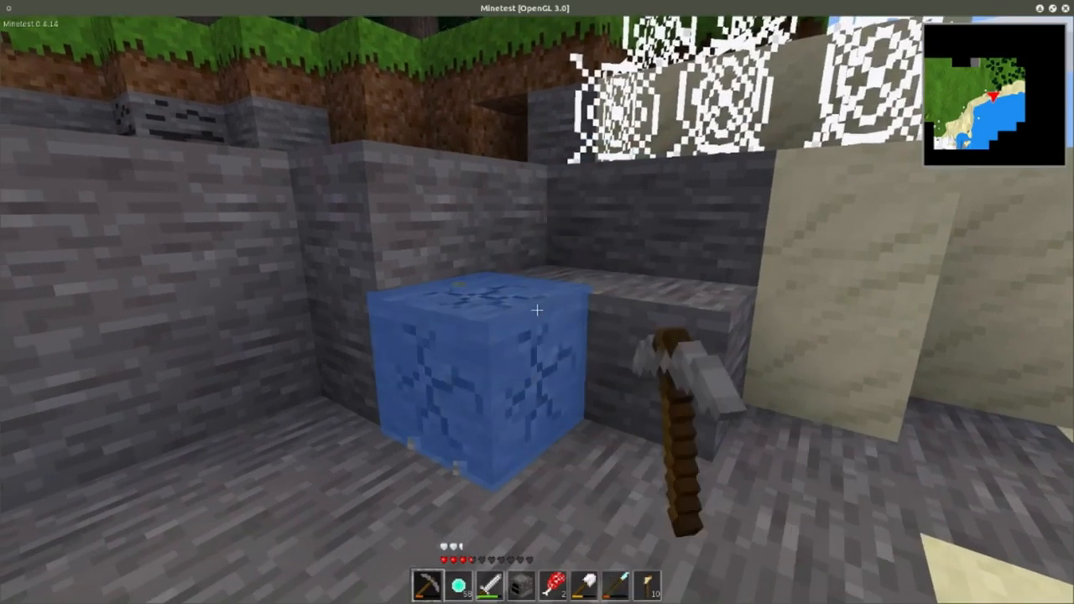
pyautogui.moveTo(538, 302)
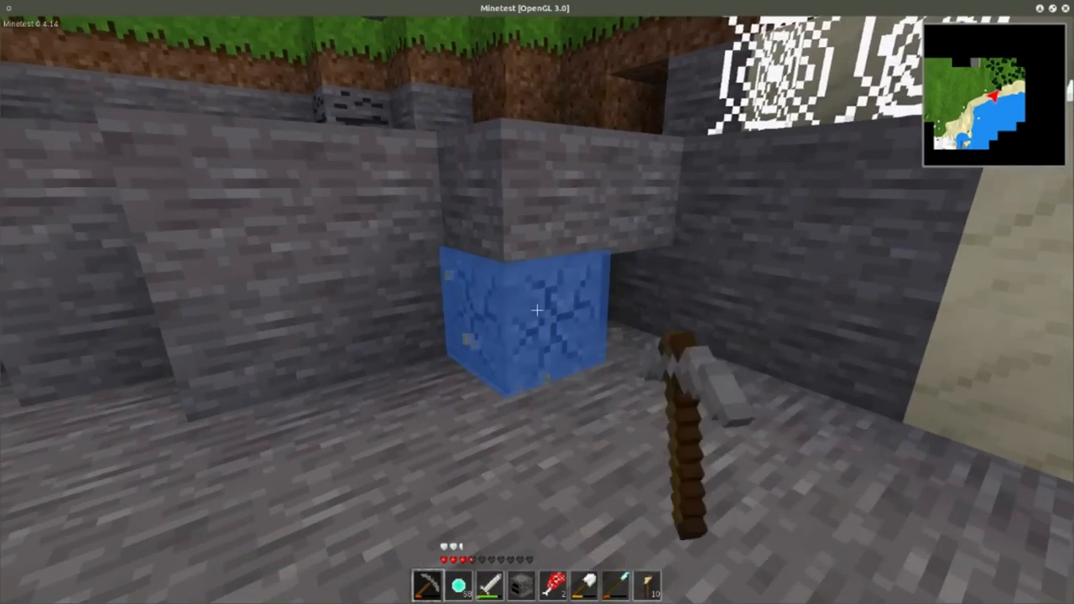
pyautogui.moveTo(538, 302)
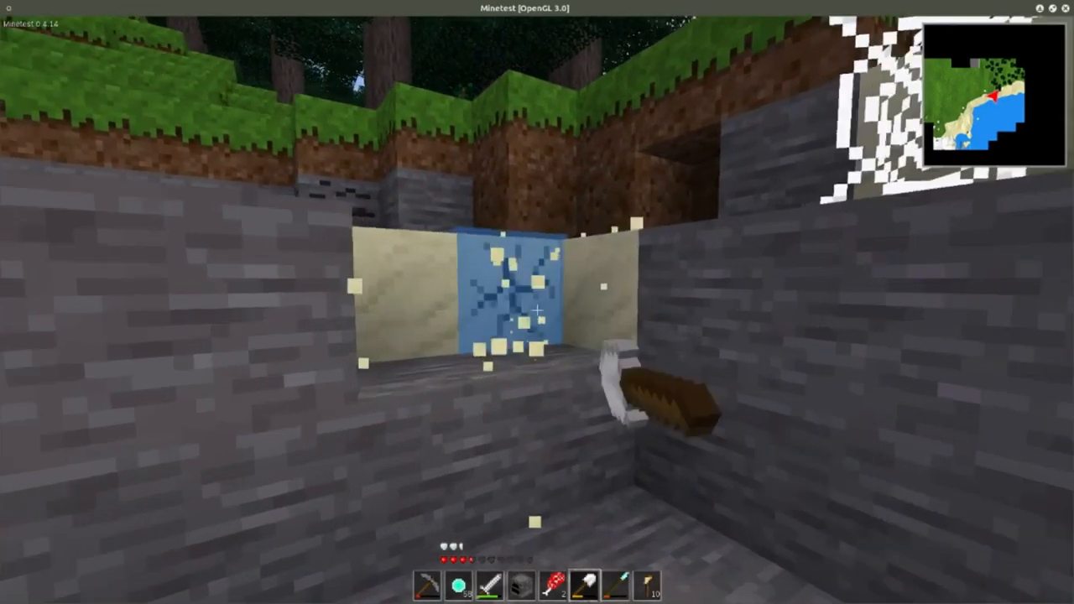
pyautogui.moveTo(537, 311)
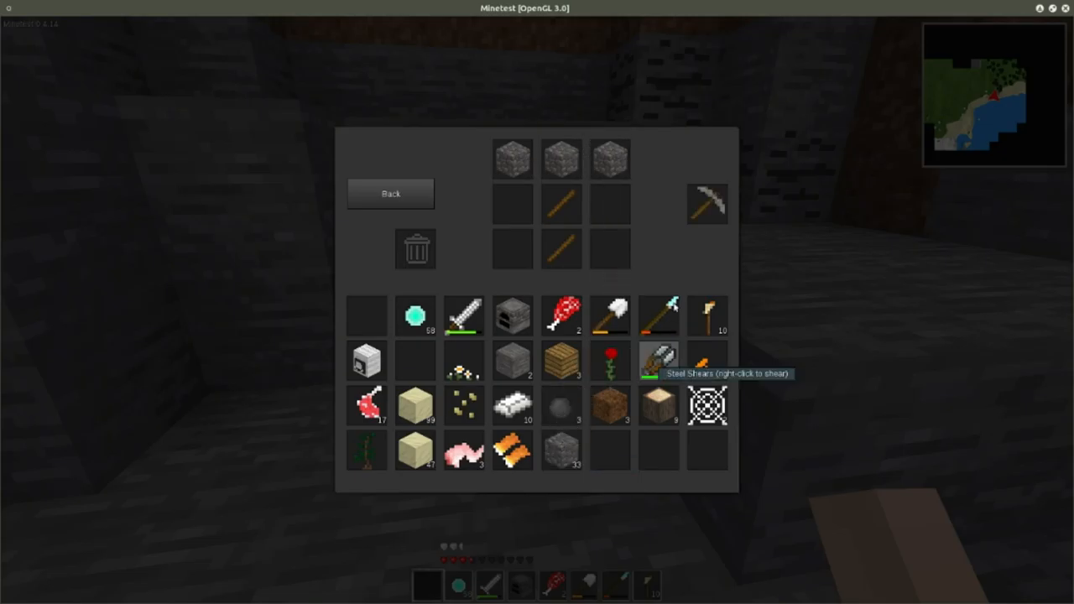
# Close the inventory to return to the stone pit with the stone pickaxe in hand
pyautogui.press('Escape')
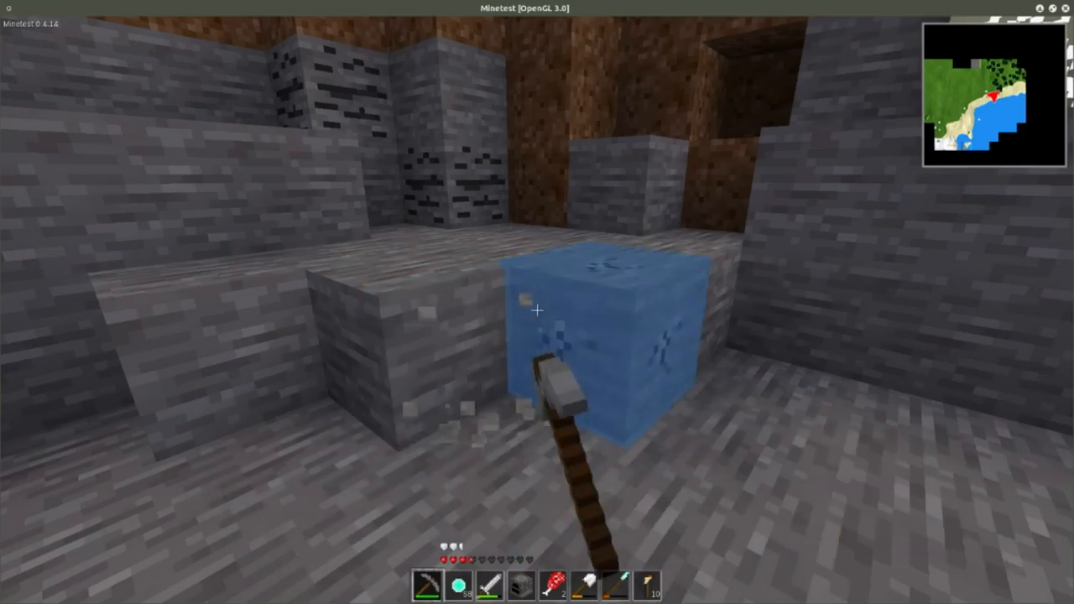
pyautogui.moveTo(537, 302)
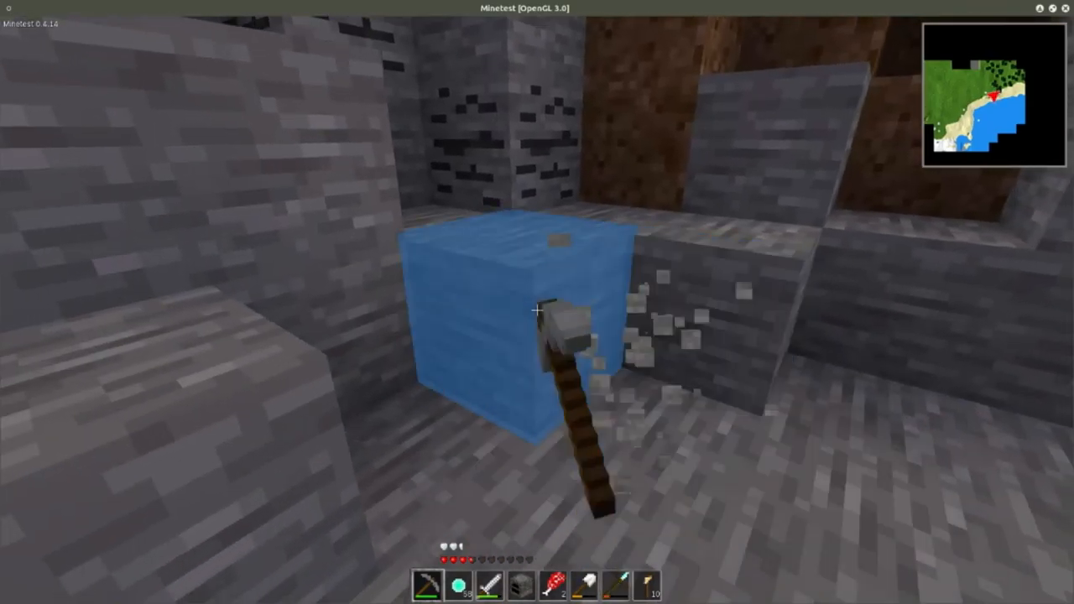
pyautogui.moveTo(537, 310)
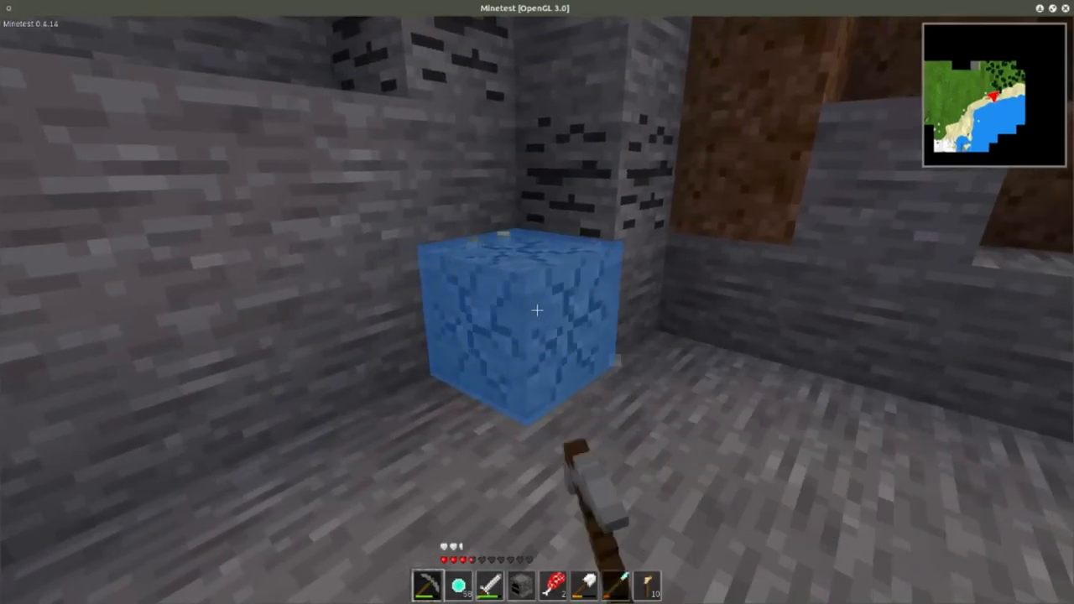
pyautogui.moveTo(538, 310)
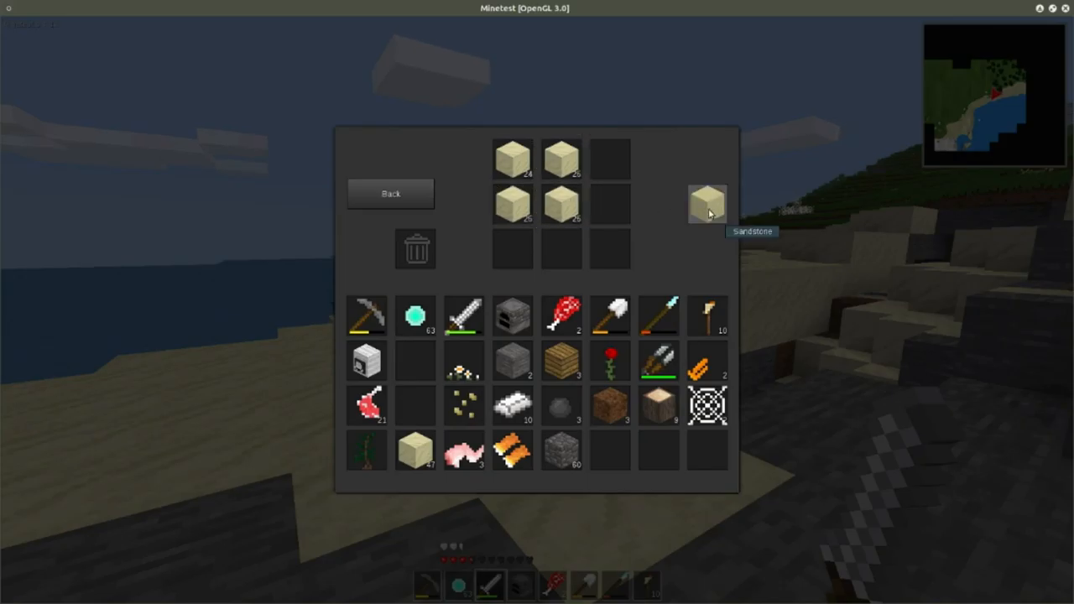
# Collect sandstone batches, topping up the grid with sand, until about 38 blocks
pyautogui.click(708, 206)
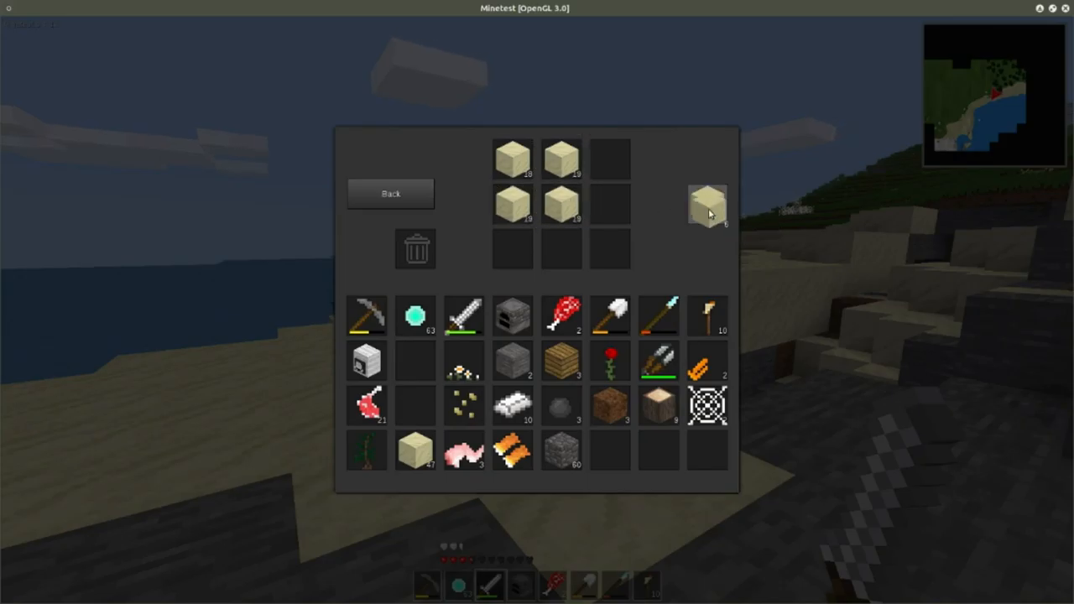
pyautogui.click(708, 206)
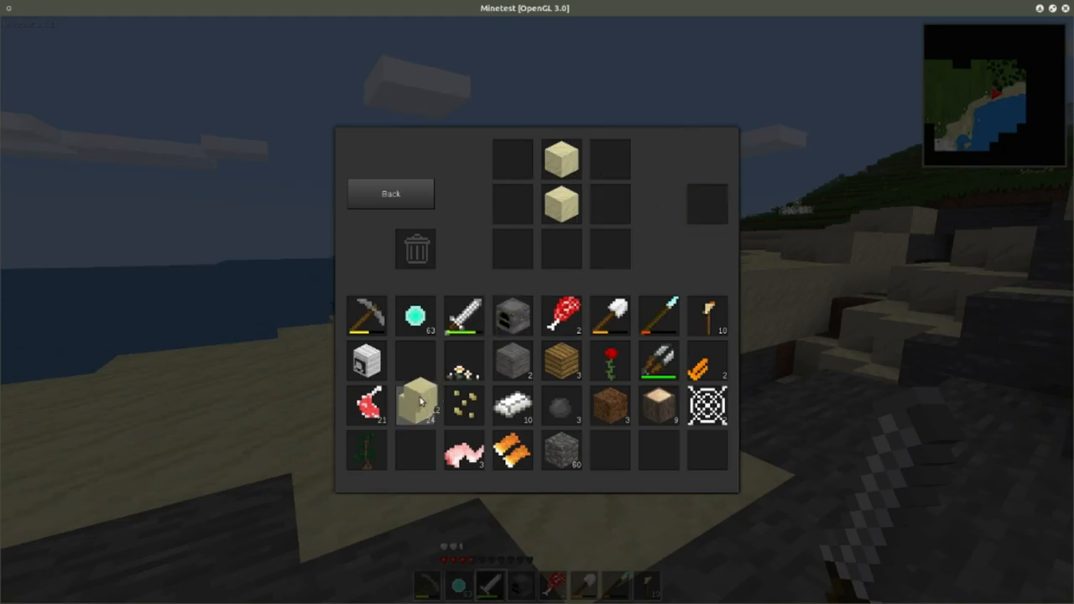
pyautogui.click(414, 405)
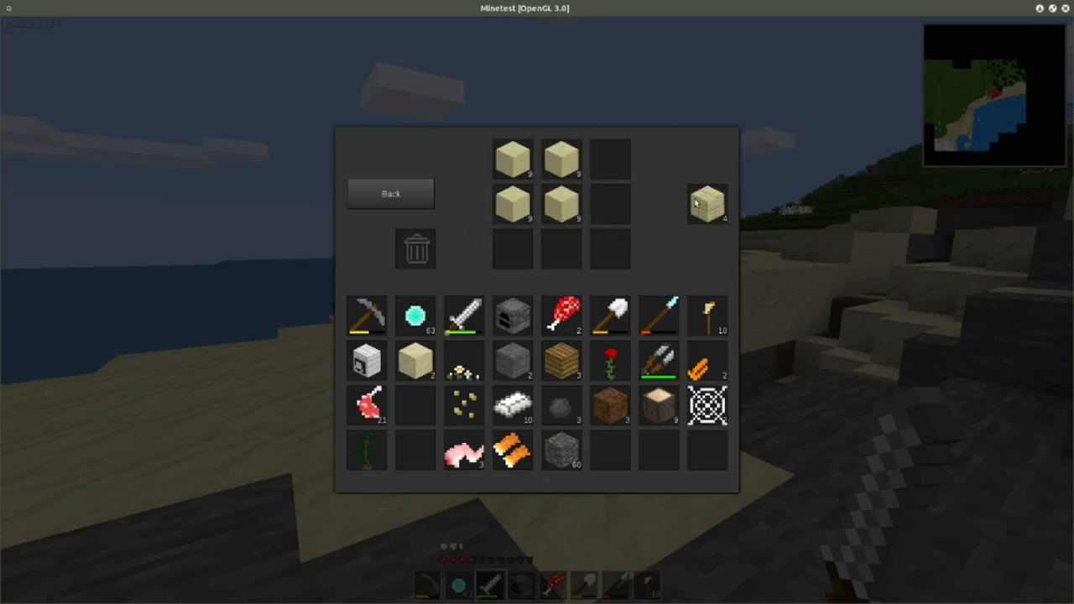
pyautogui.click(707, 203)
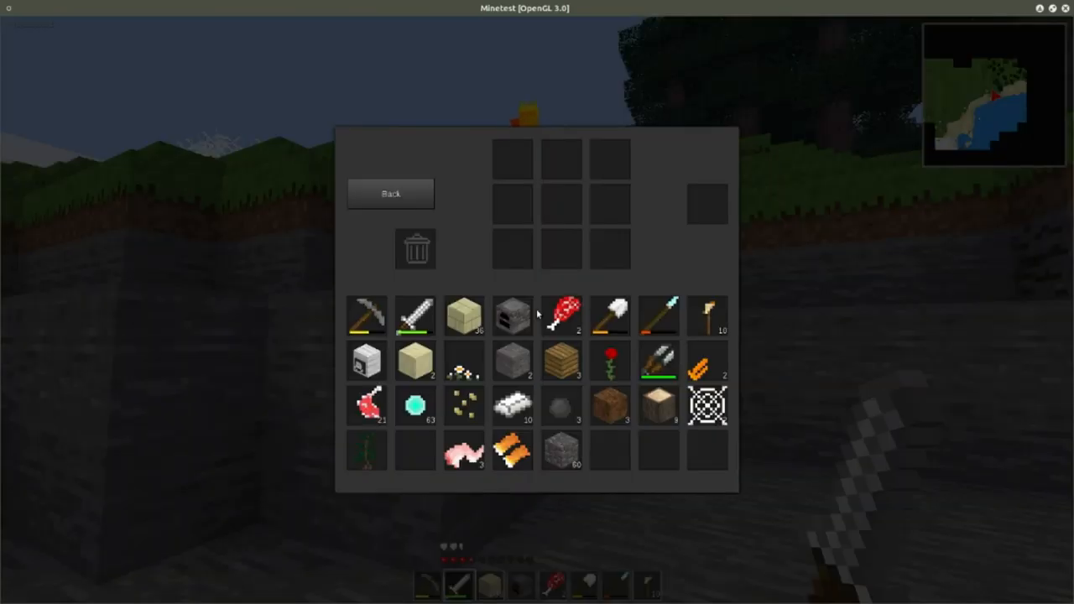
pyautogui.moveTo(659, 315)
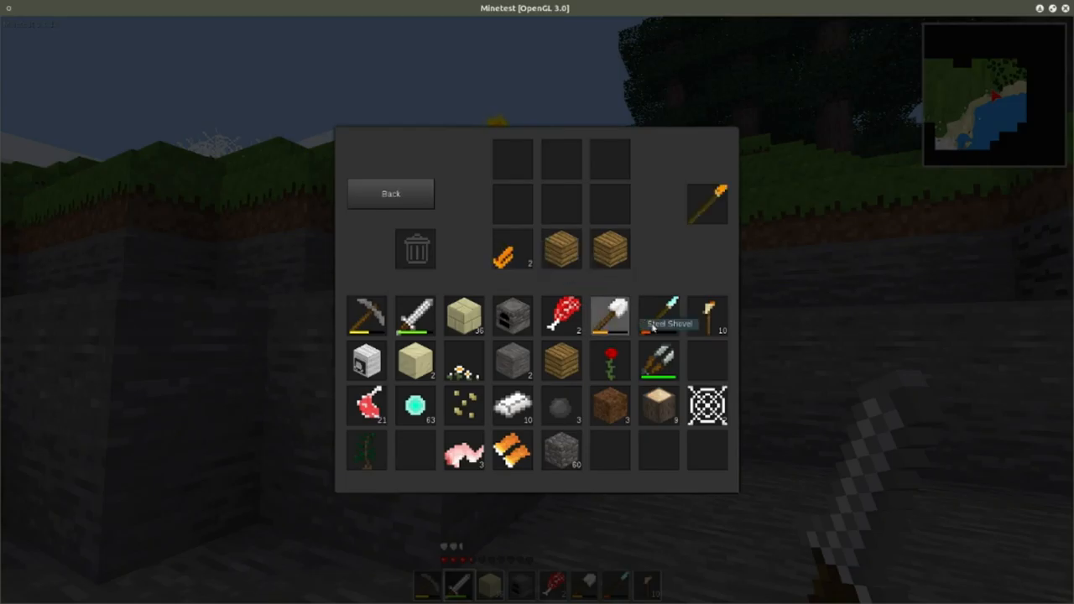
# Close the inventory window with Escape
pyautogui.press('Escape')
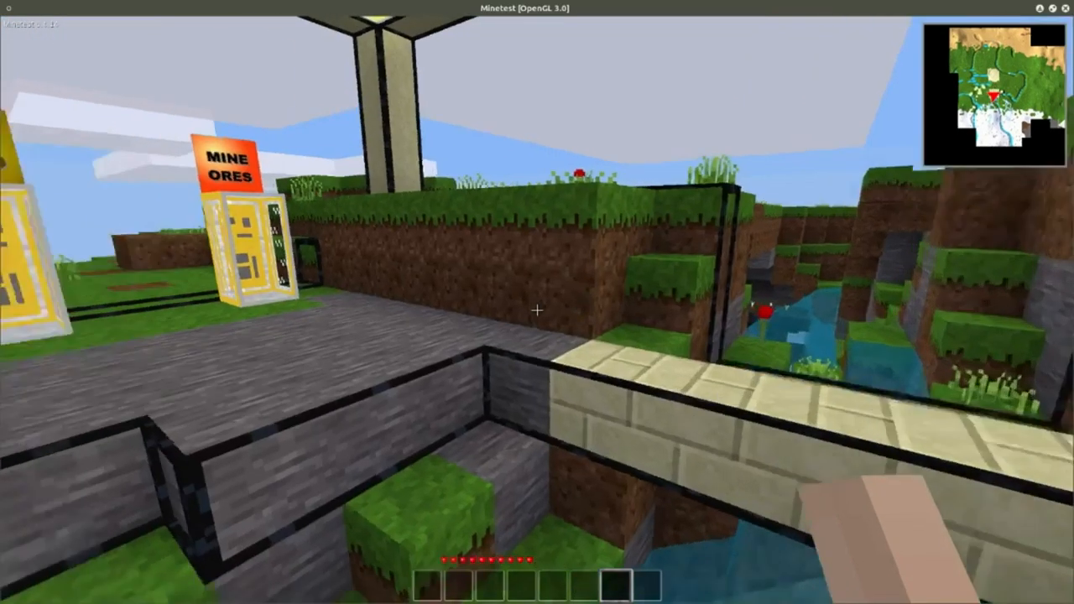
pyautogui.moveTo(538, 302)
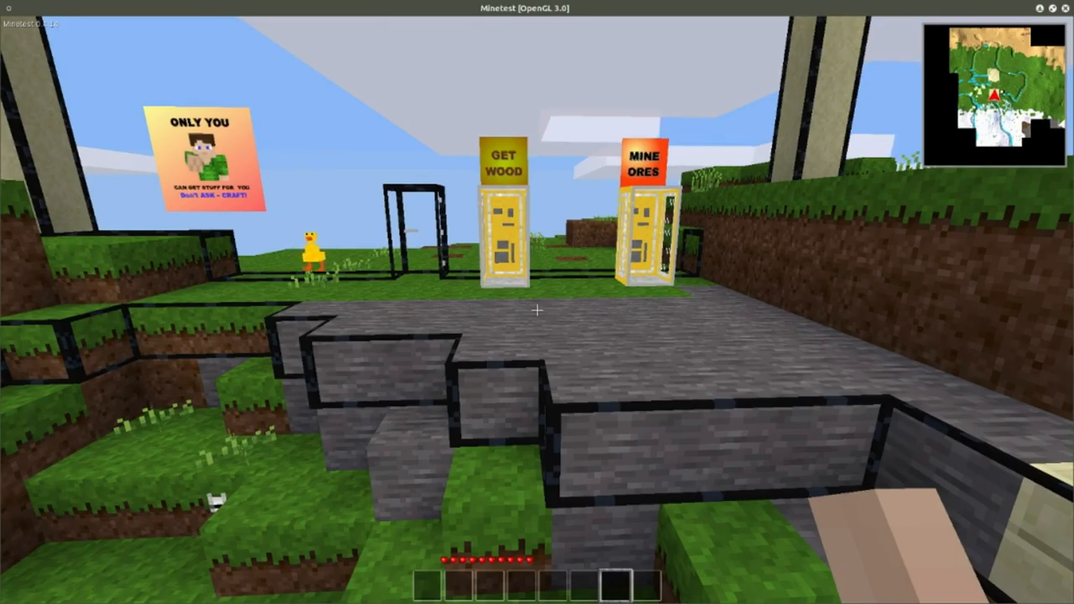
# Dismiss the open screen at spawn beside the Get Wood sign
pyautogui.press('Escape')
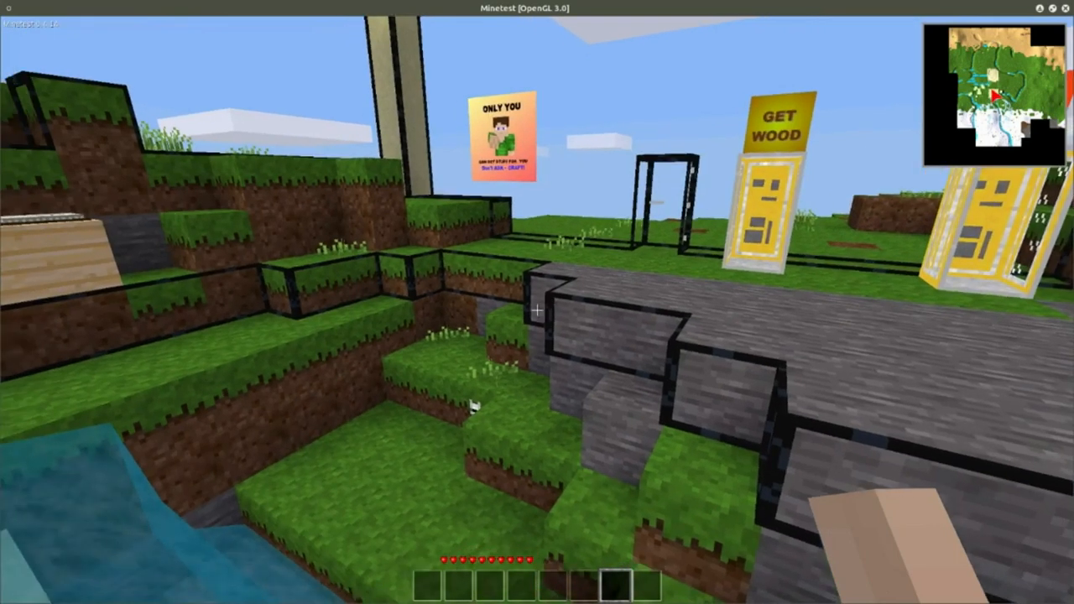
pyautogui.moveTo(537, 302)
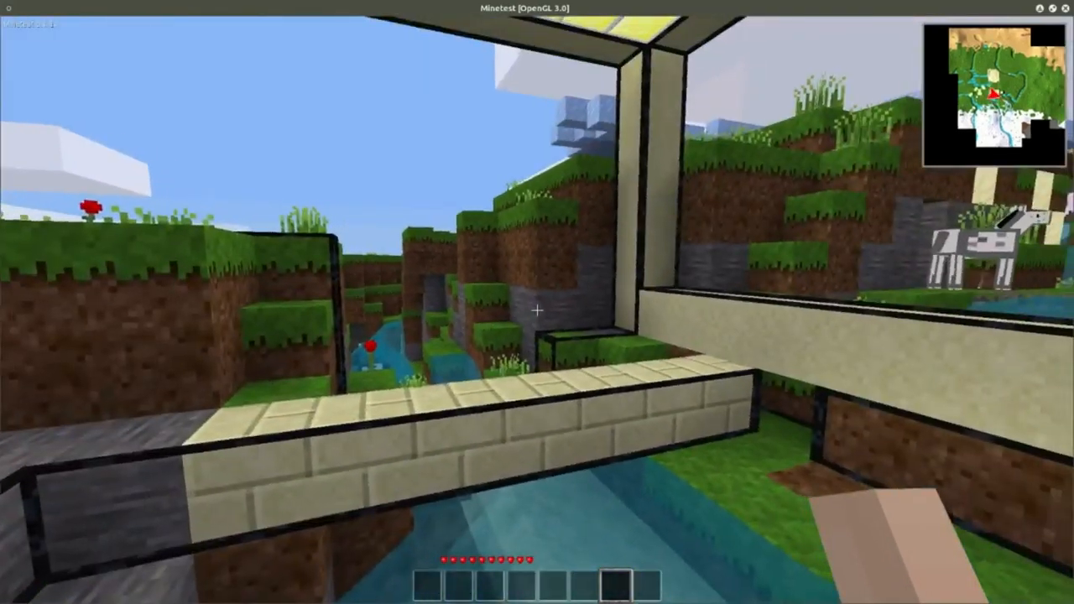
pyautogui.moveTo(537, 302)
pyautogui.write('/ho')
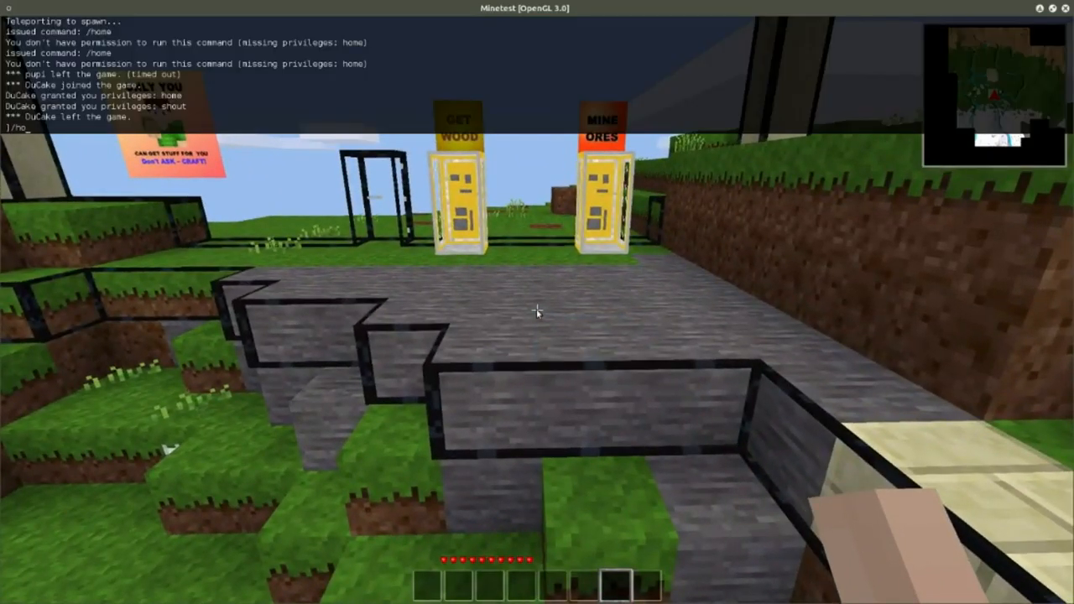
pyautogui.moveTo(537, 311)
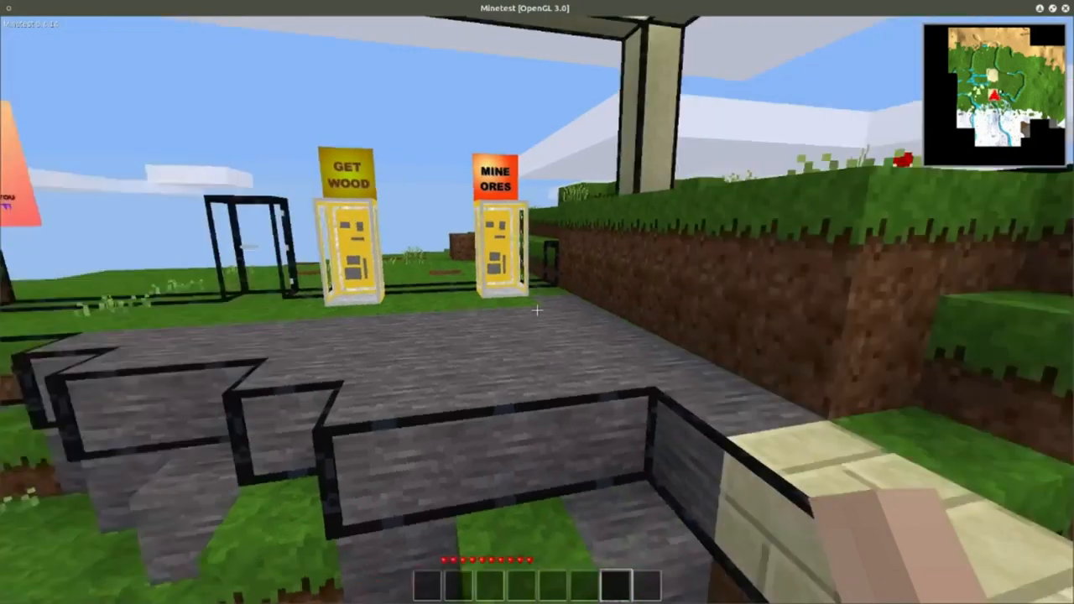
# Bring up the chat box near the spawn booths
pyautogui.press('t')
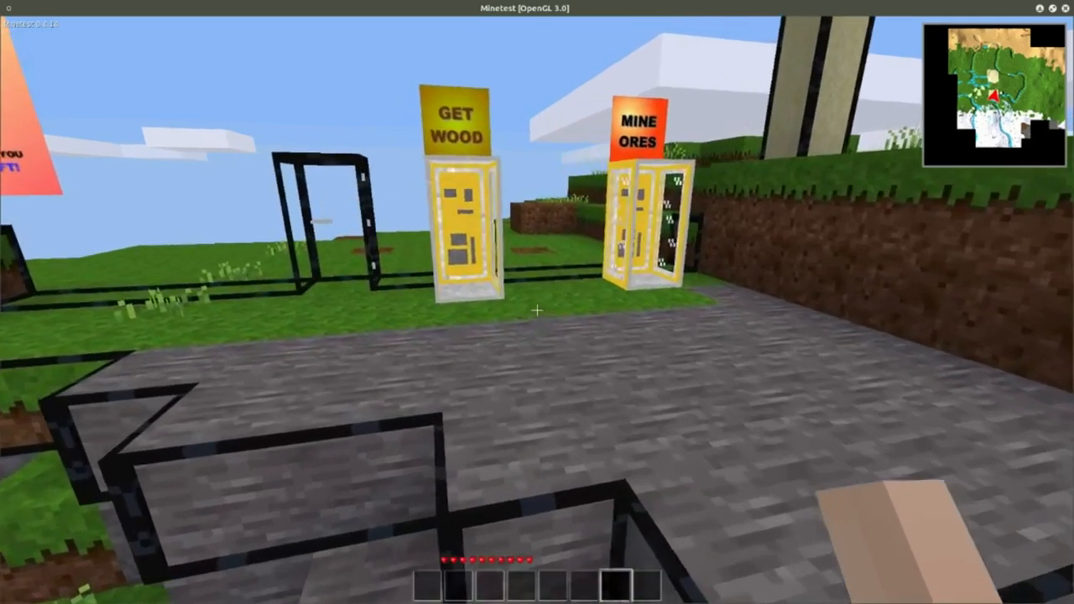
pyautogui.moveTo(537, 302)
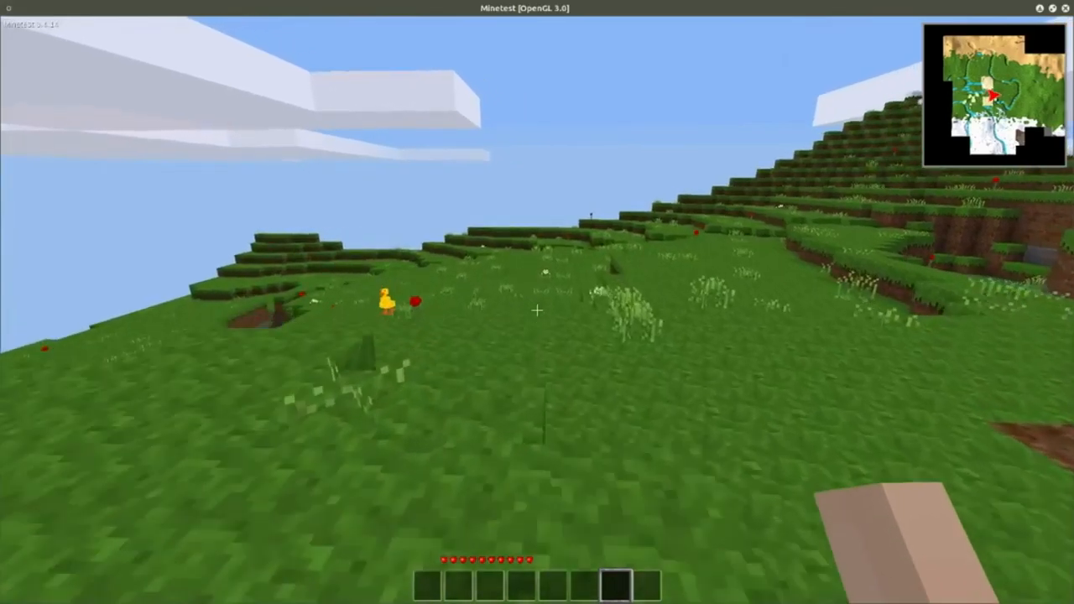
pyautogui.moveTo(537, 311)
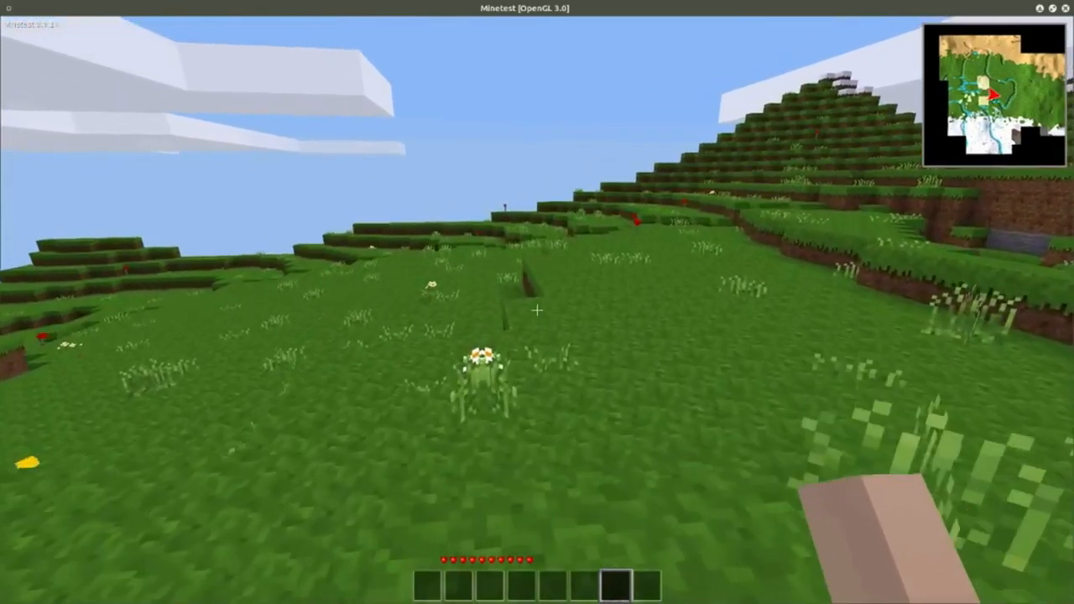
pyautogui.moveTo(538, 303)
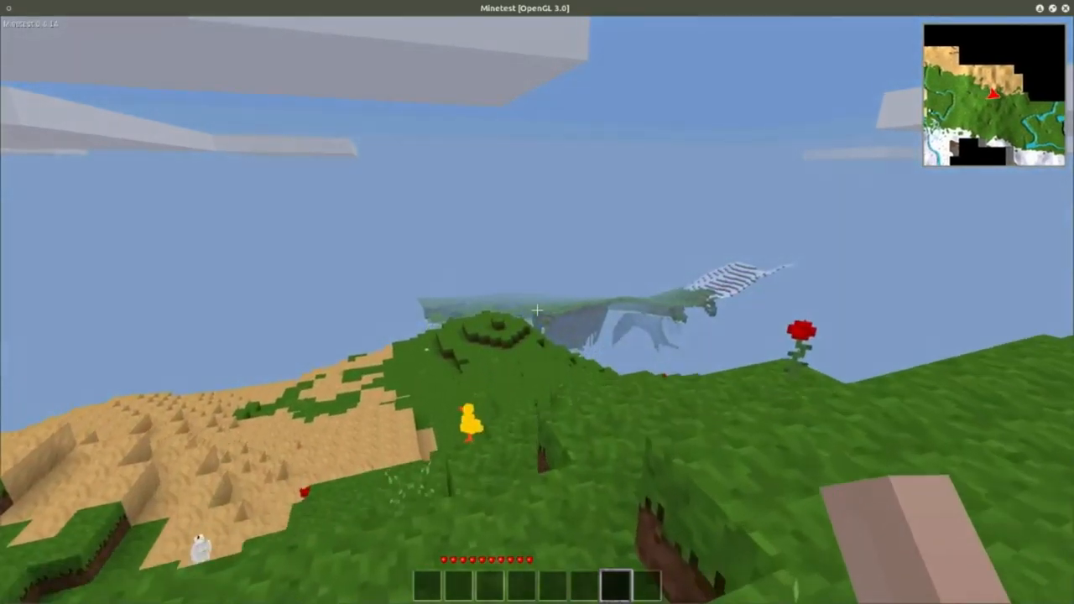
pyautogui.moveTo(537, 302)
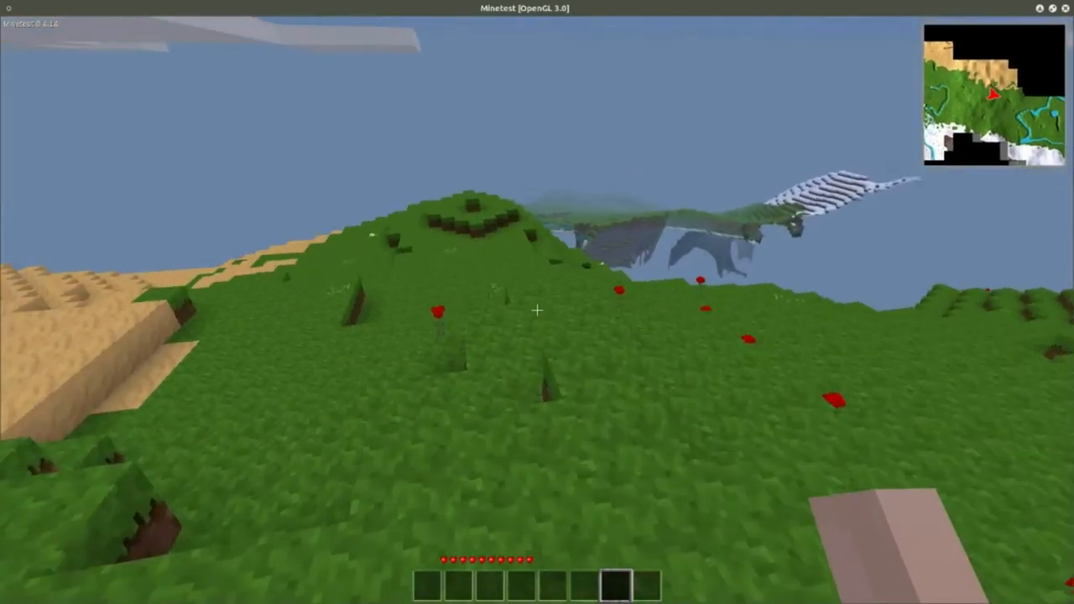
pyautogui.moveTo(537, 310)
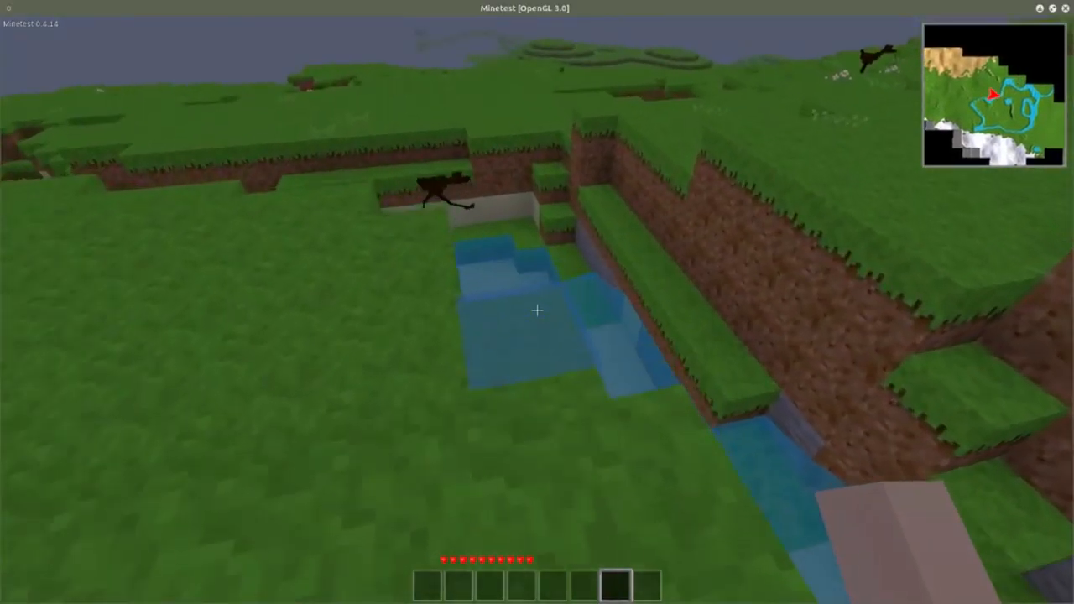
pyautogui.moveTo(538, 303)
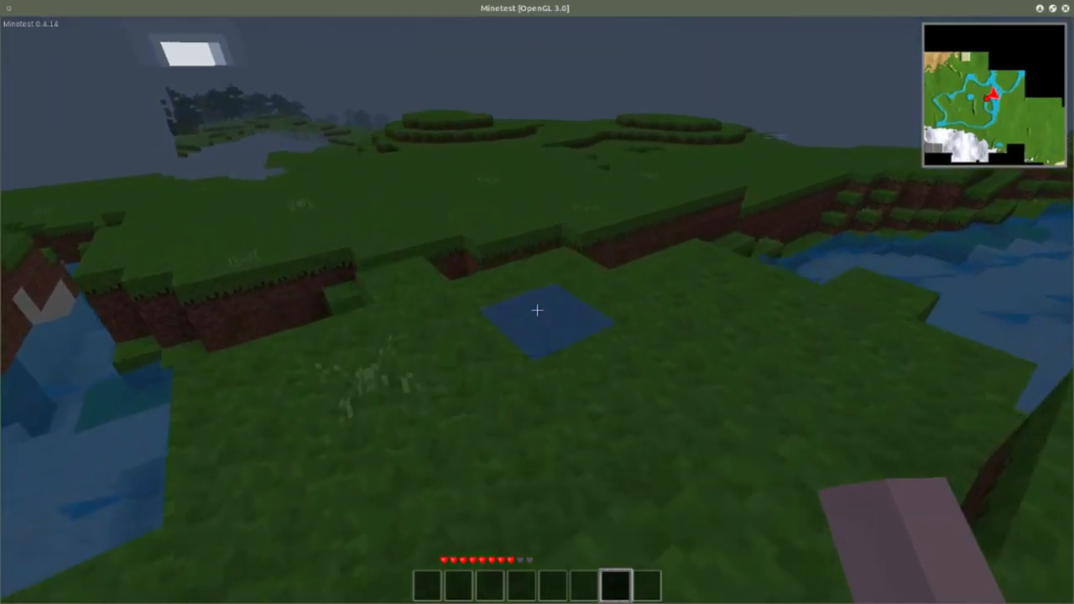
pyautogui.moveTo(538, 310)
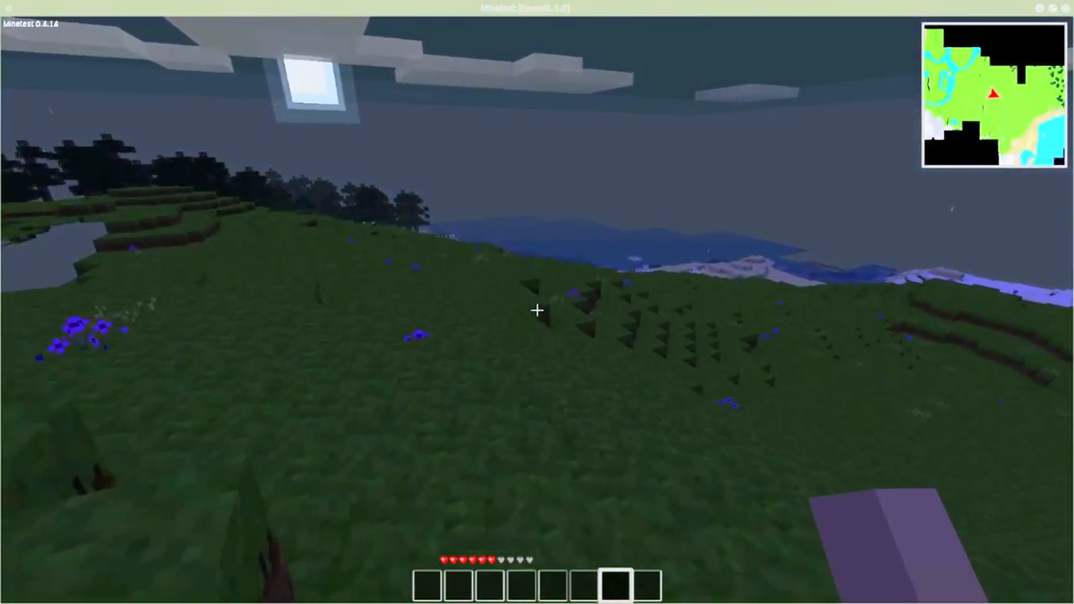
pyautogui.moveTo(537, 310)
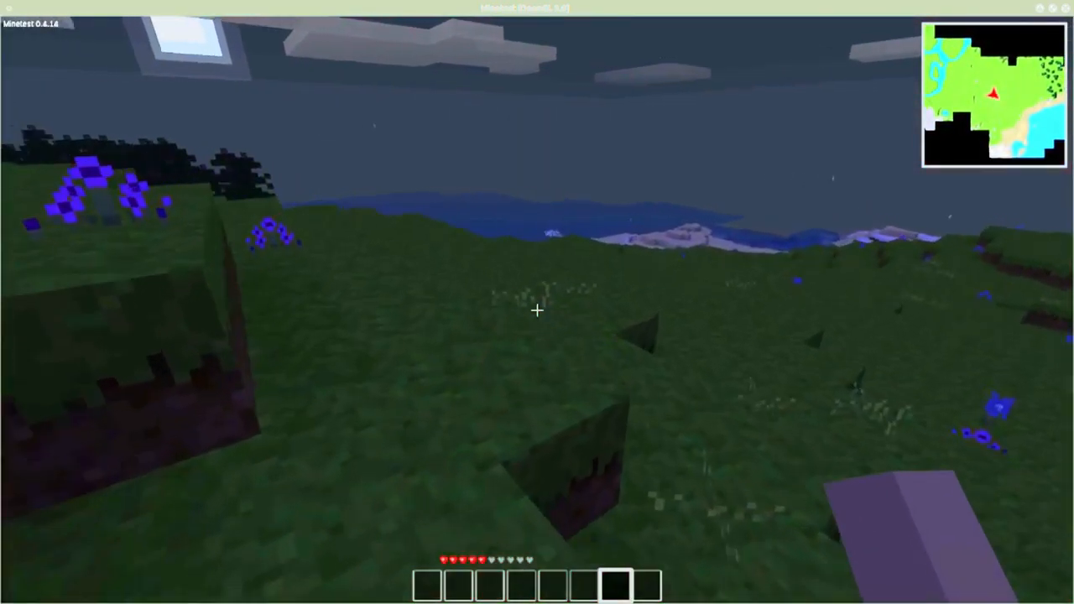
pyautogui.moveTo(537, 311)
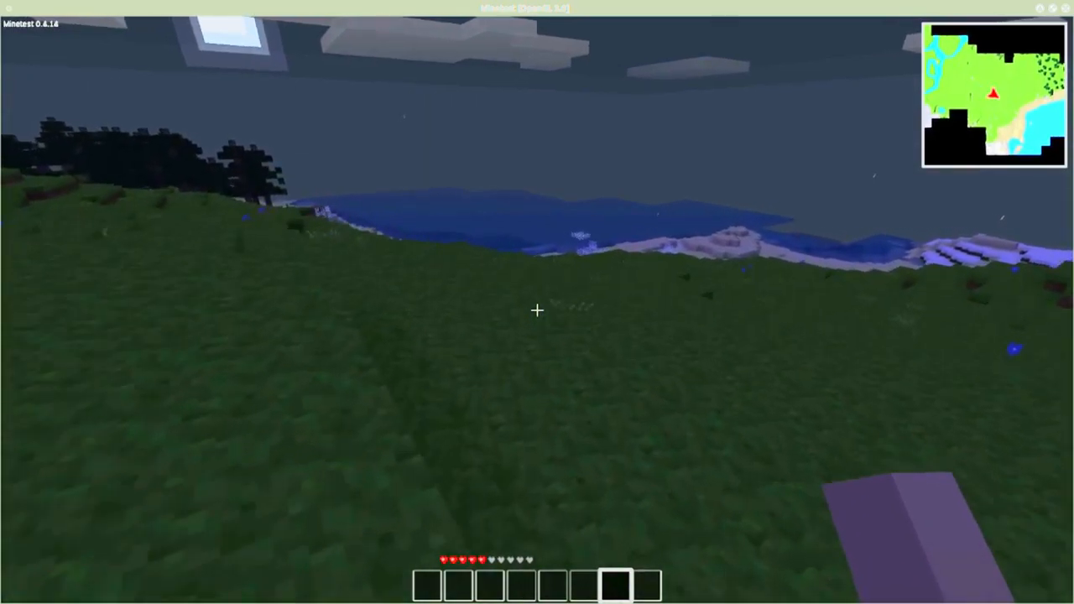